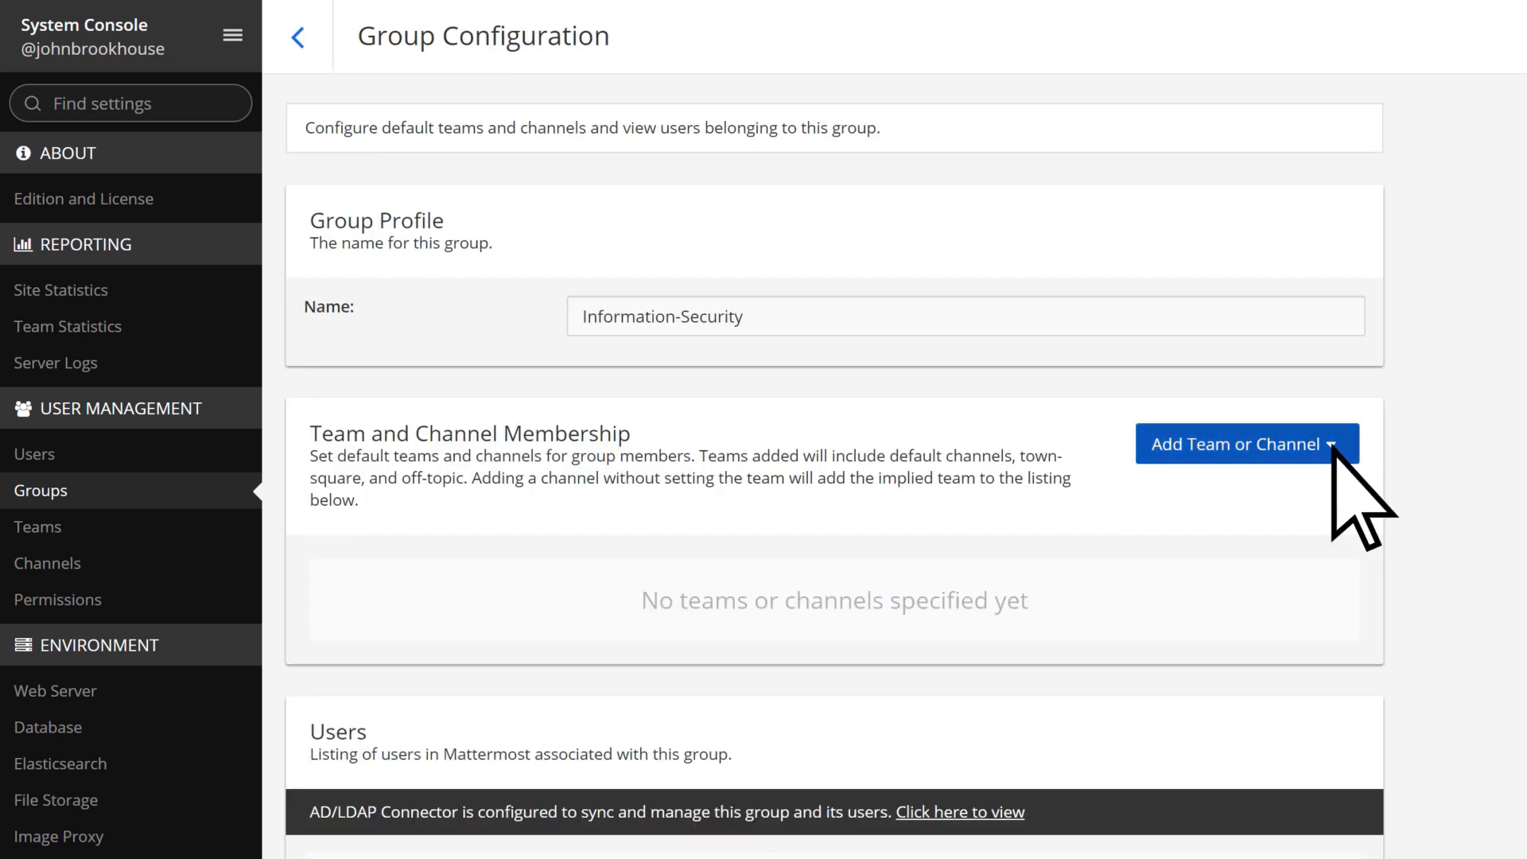
Reveal the Add Team or Channel choices for the Information-Security group's membership.
click(1244, 444)
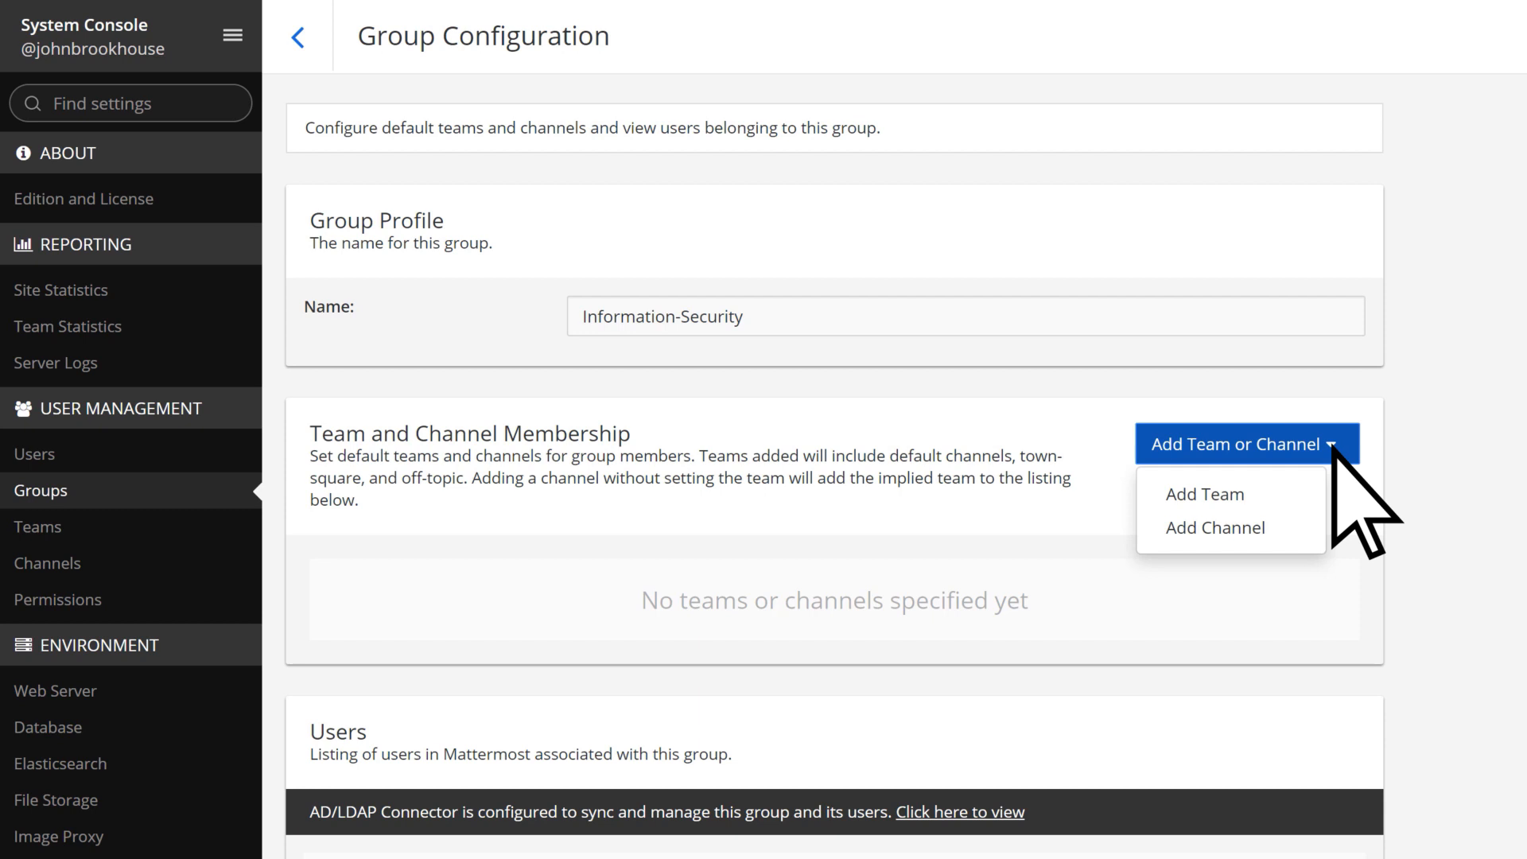